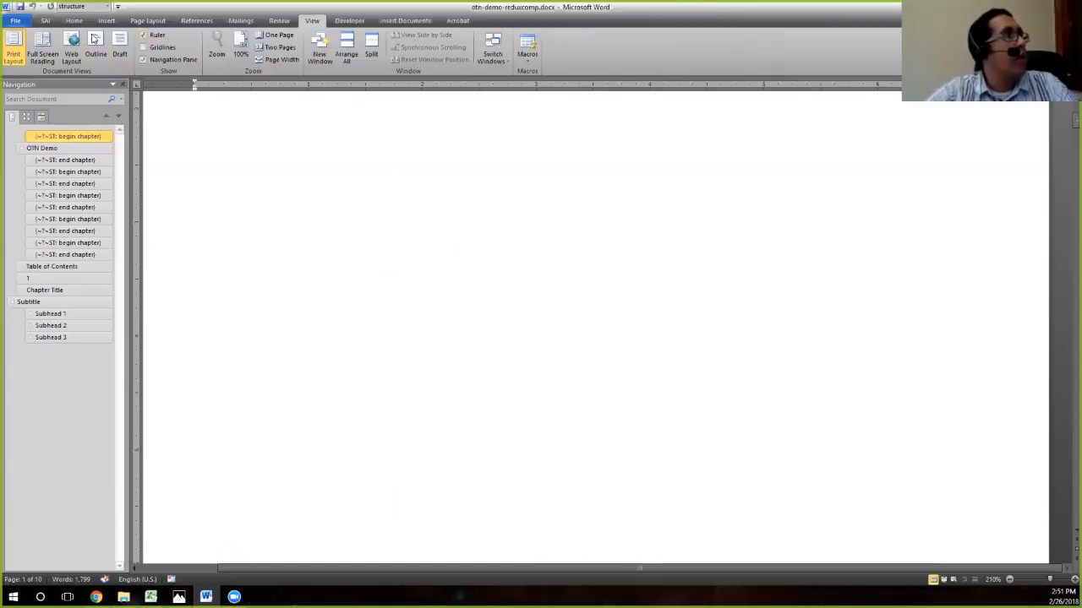
- Switch the OTN Demo manuscript to Web Layout view and scroll to the book list
click(69, 46)
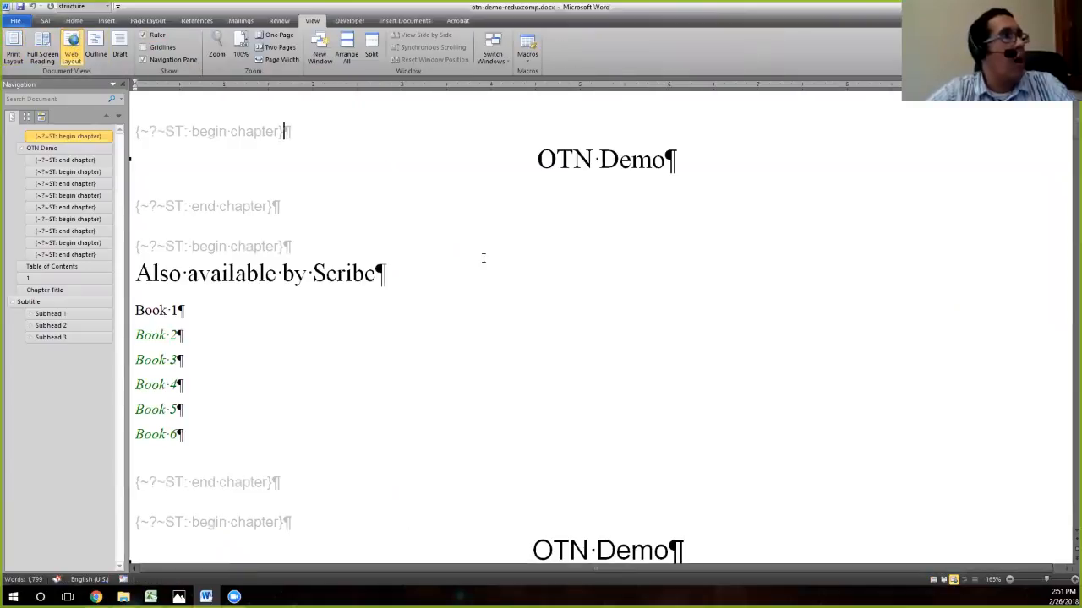
scroll(down, 3)
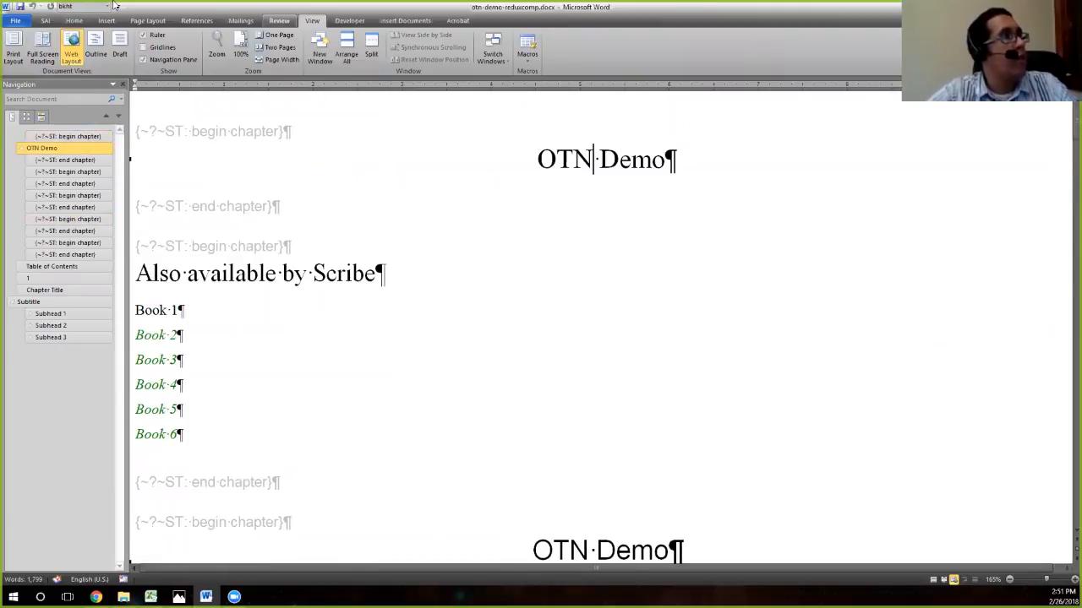
- Bring up the Review ribbon with the change-tracking tools
click(278, 22)
text(C)
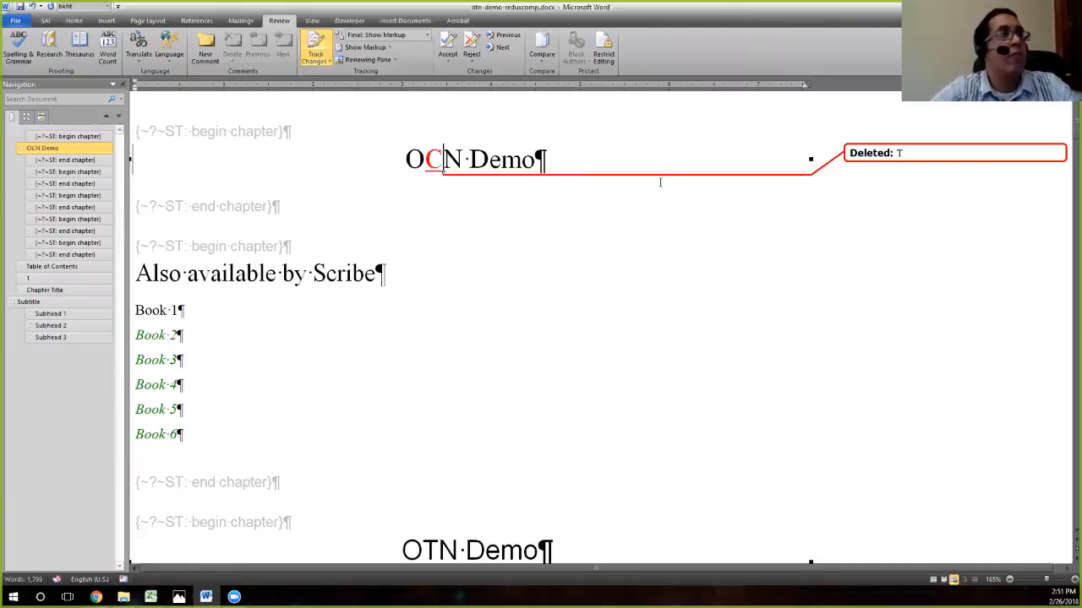
mouse_move(910, 173)
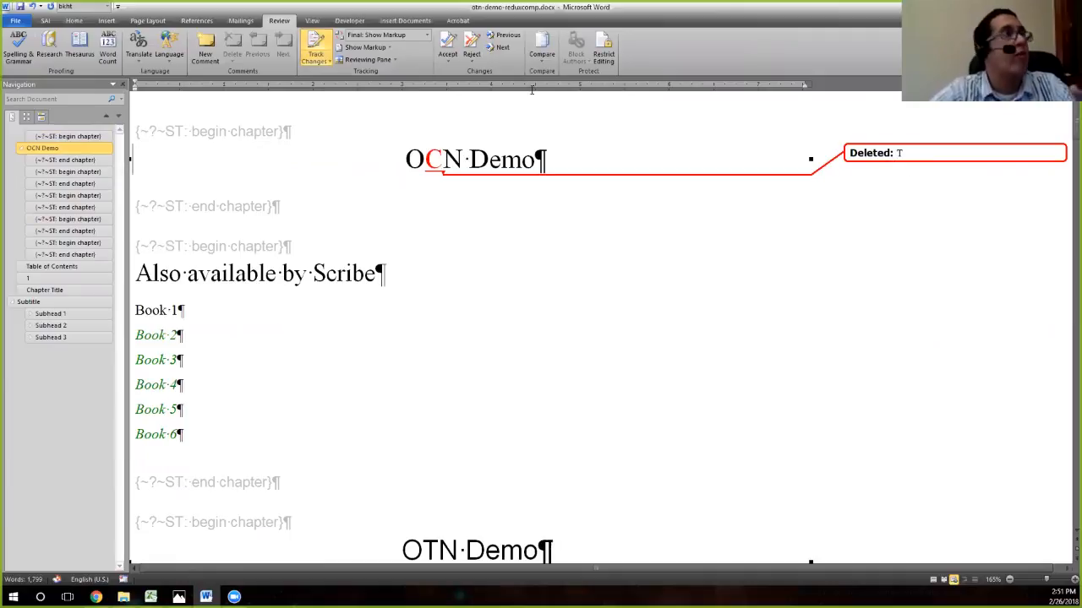
mouse_move(358, 47)
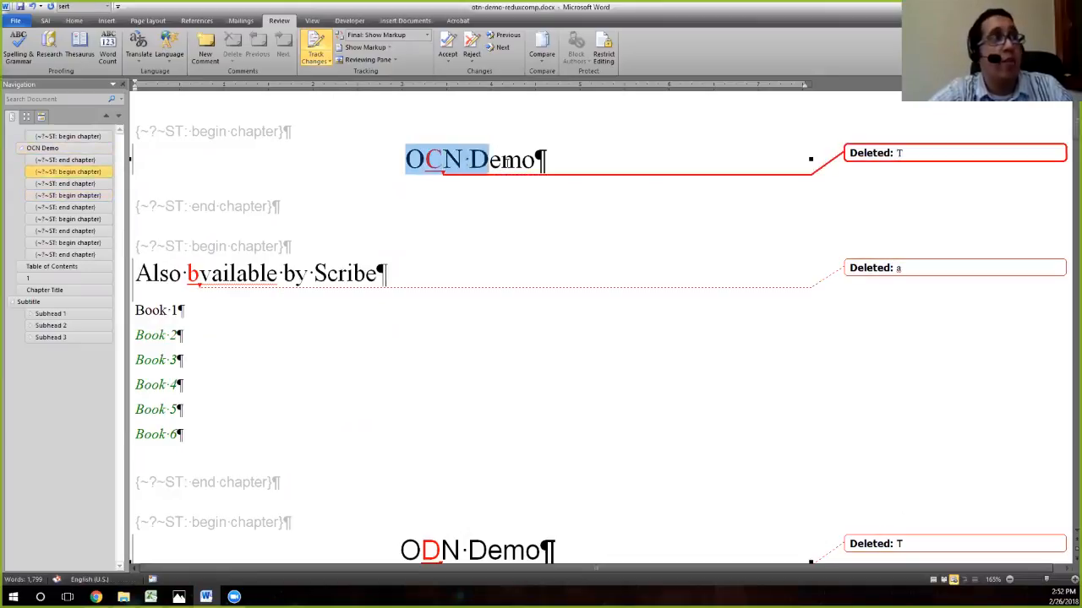
click(365, 47)
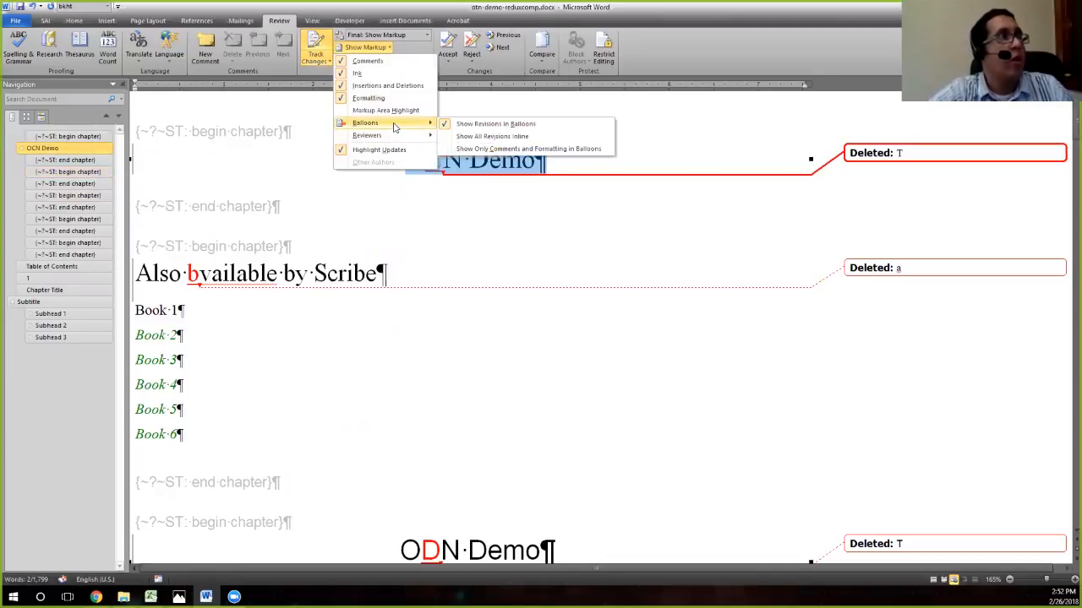
click(492, 136)
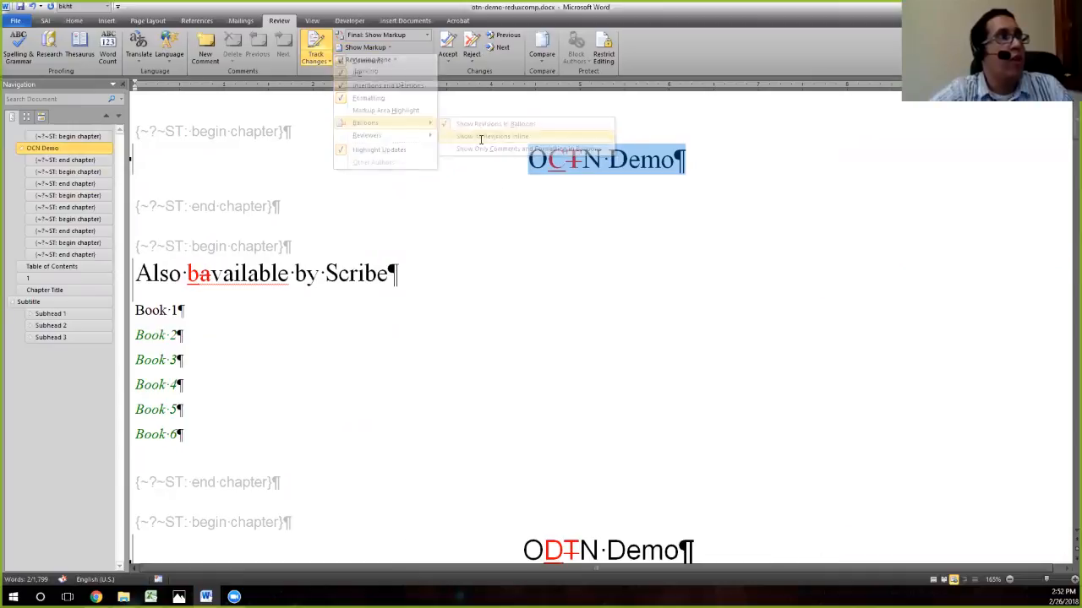
click(490, 136)
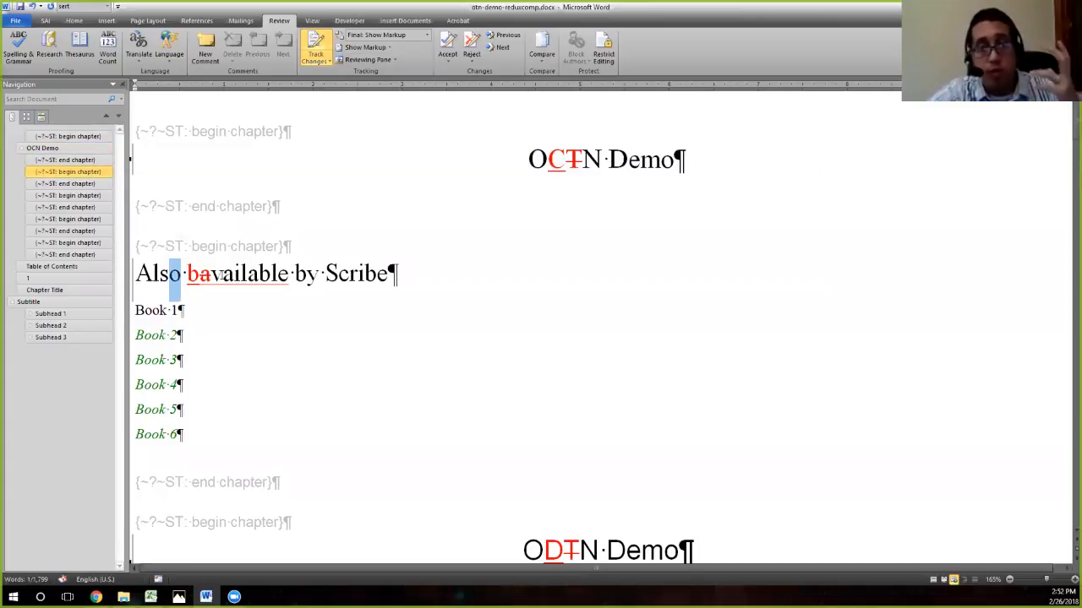
mouse_move(398, 121)
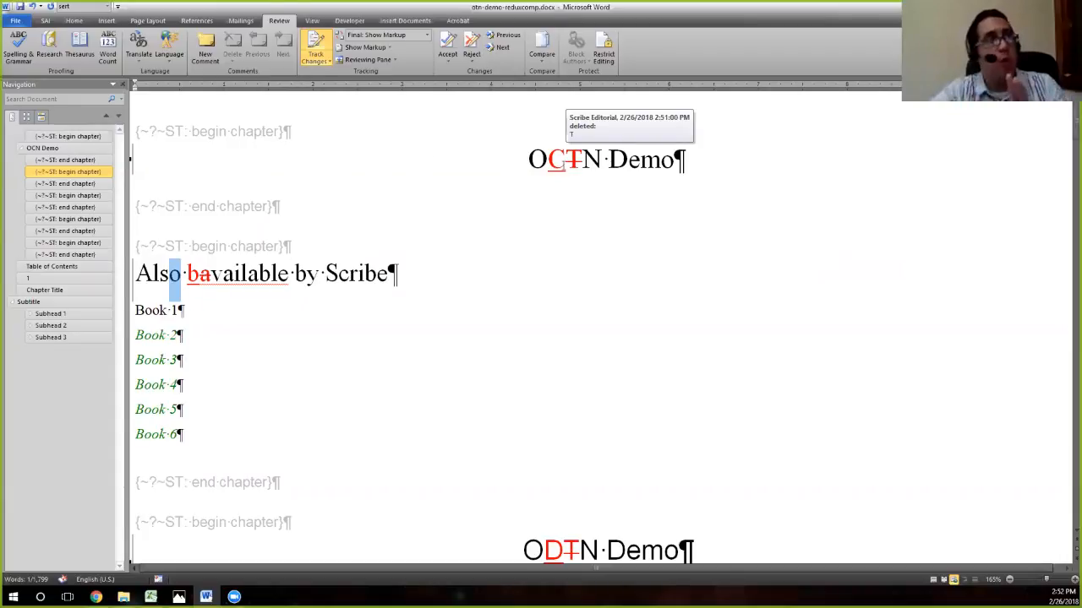
click(363, 46)
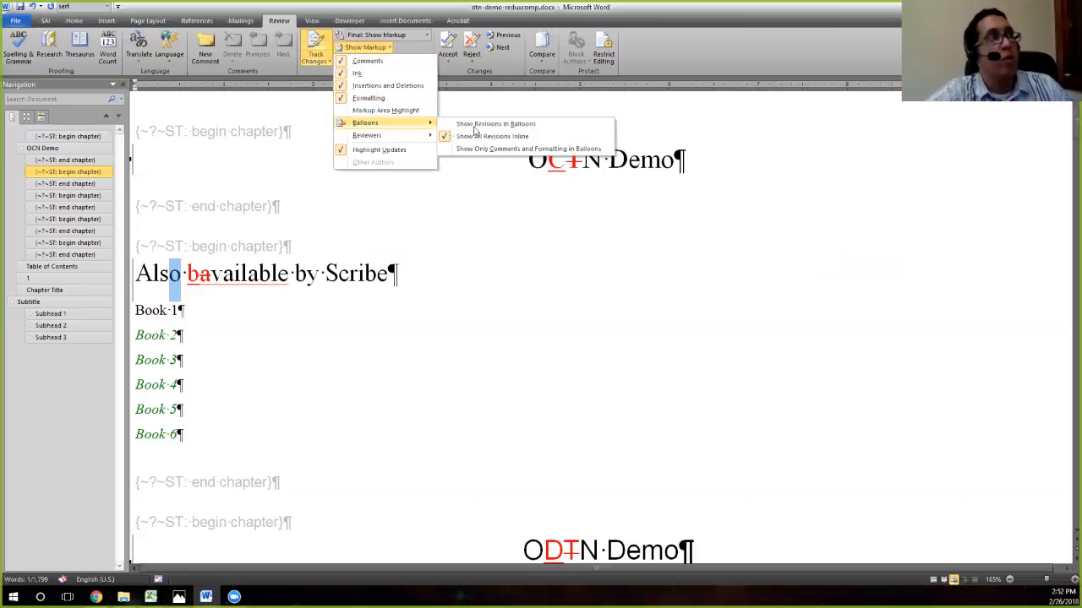
mouse_move(492, 123)
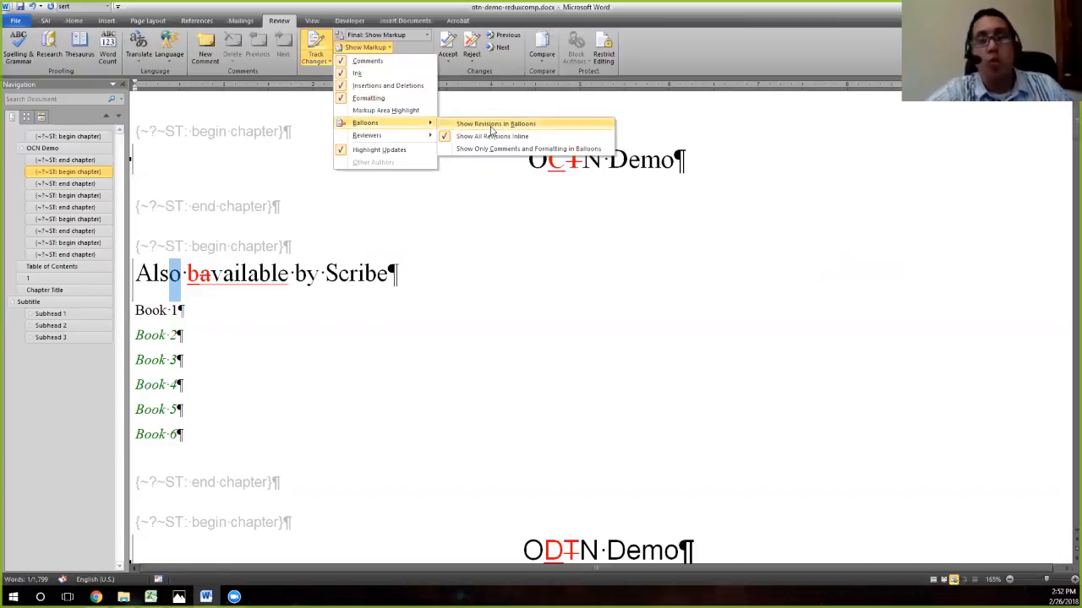
click(492, 122)
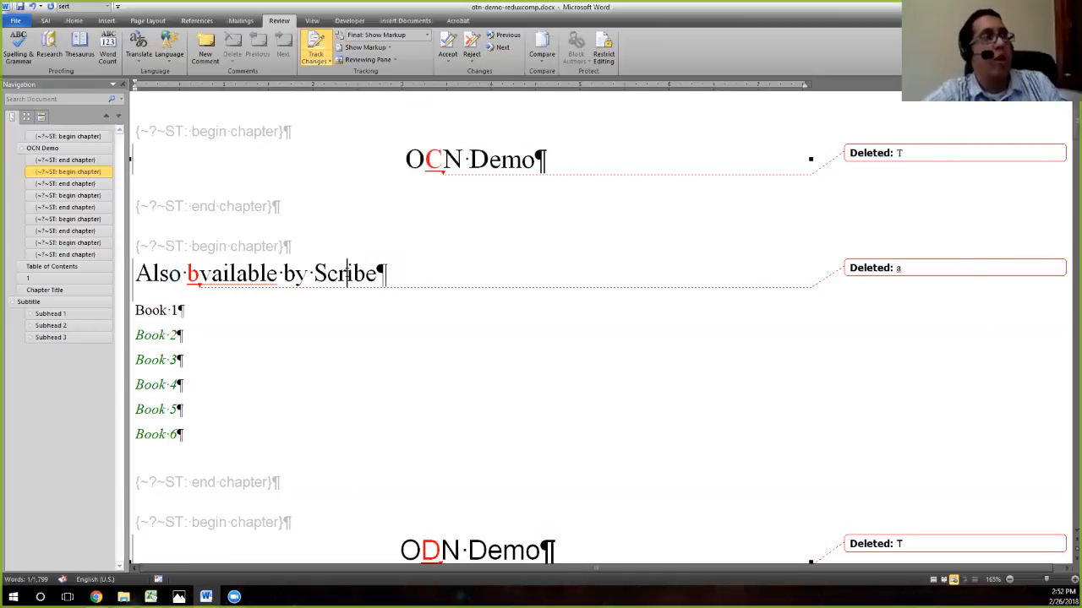
- Insert 'sdfgdfgs' into Scribe as a tracked change and select it
text(sdfgdfgs)
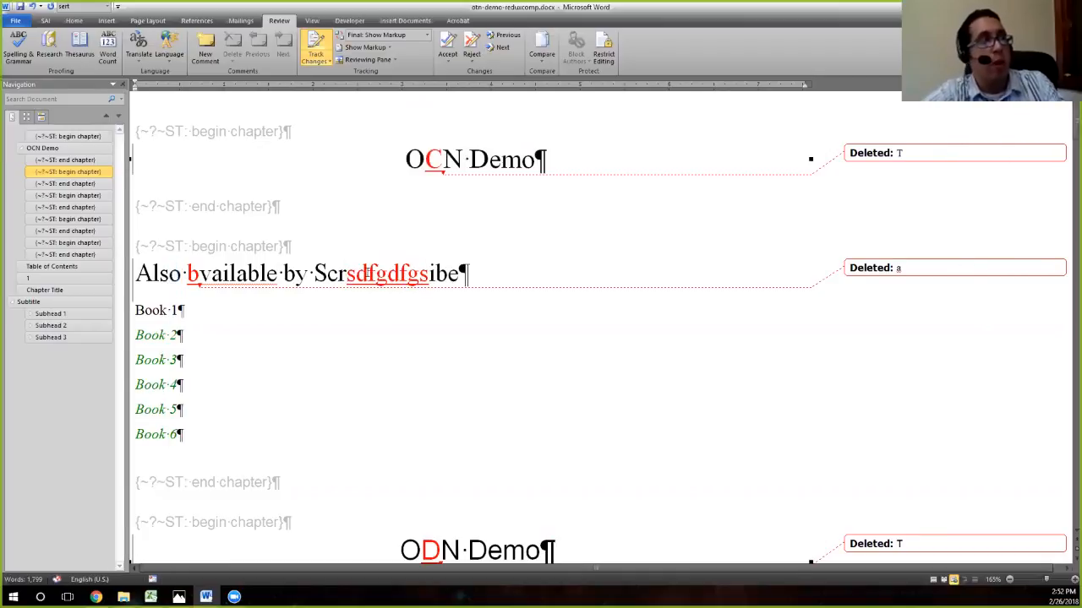
double_click(388, 275)
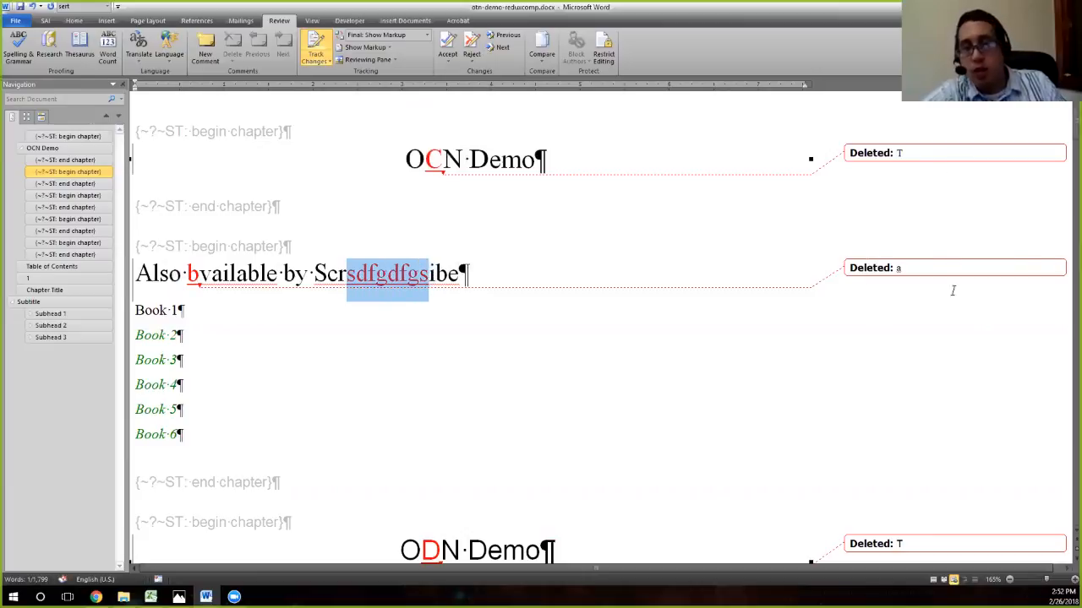
mouse_move(949, 363)
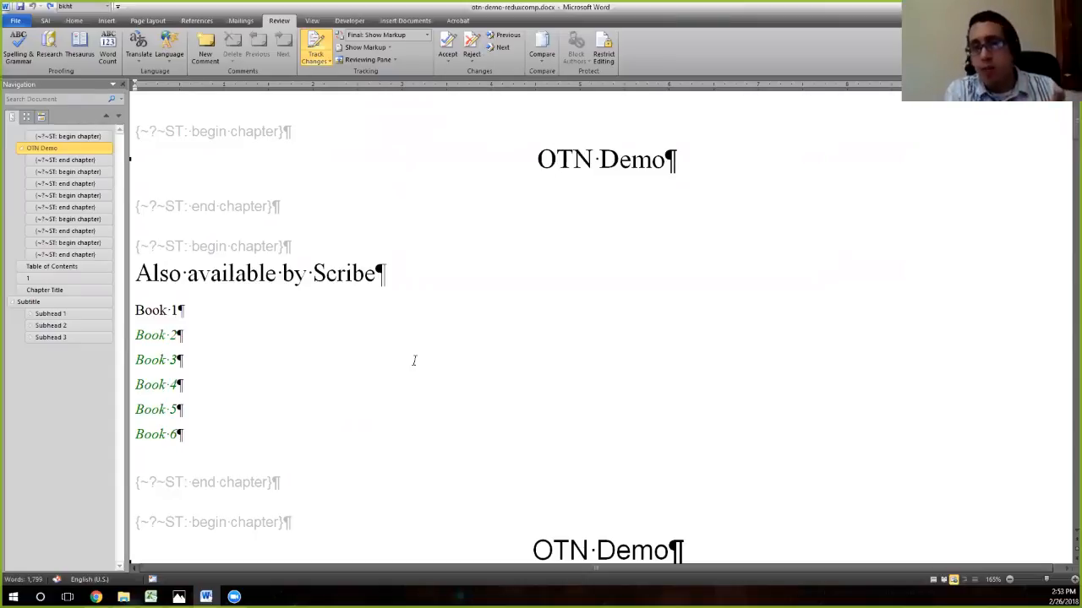
click(551, 159)
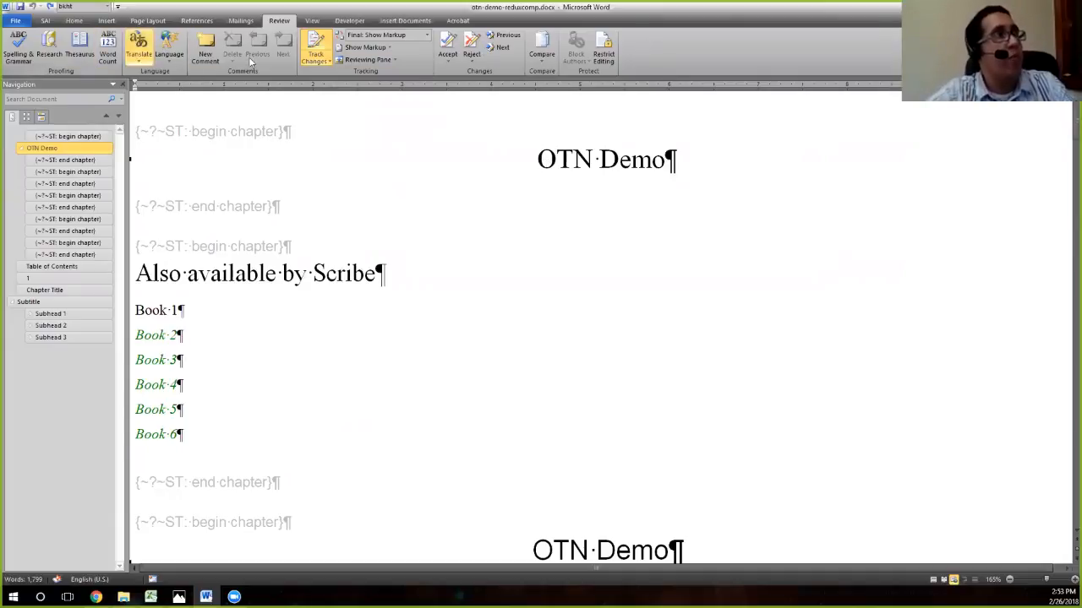
mouse_move(601, 75)
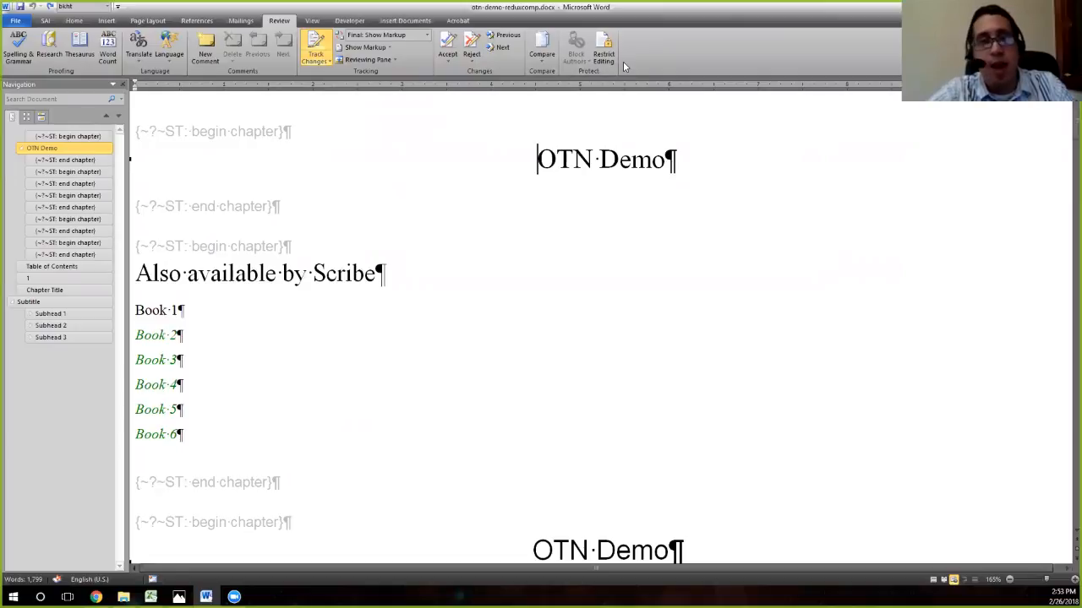
- Open Restrict Editing and enable 'Allow only this type of editing in the document'
click(604, 48)
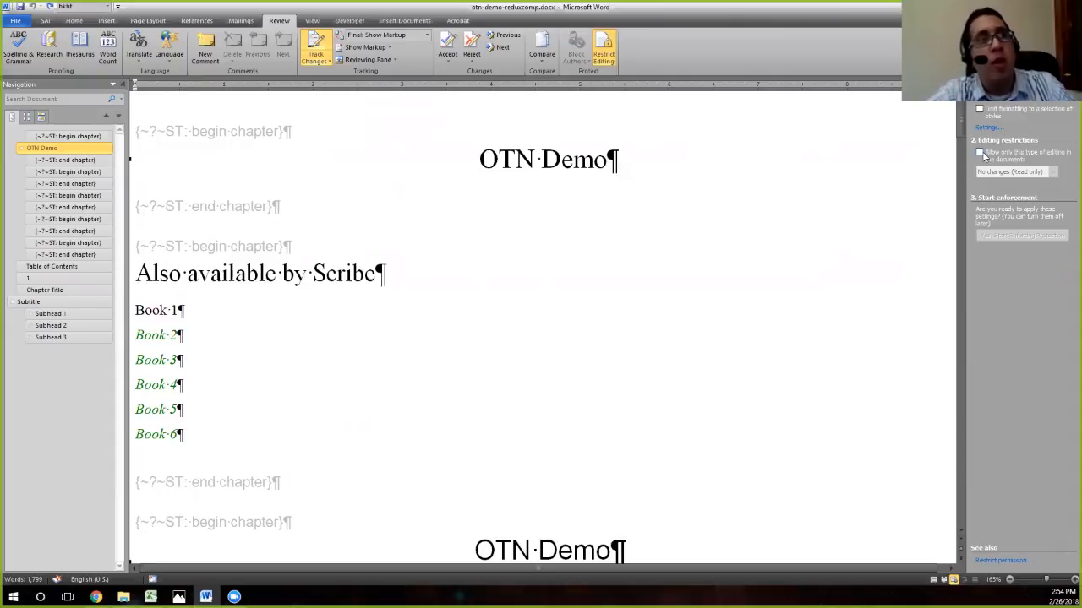
click(980, 152)
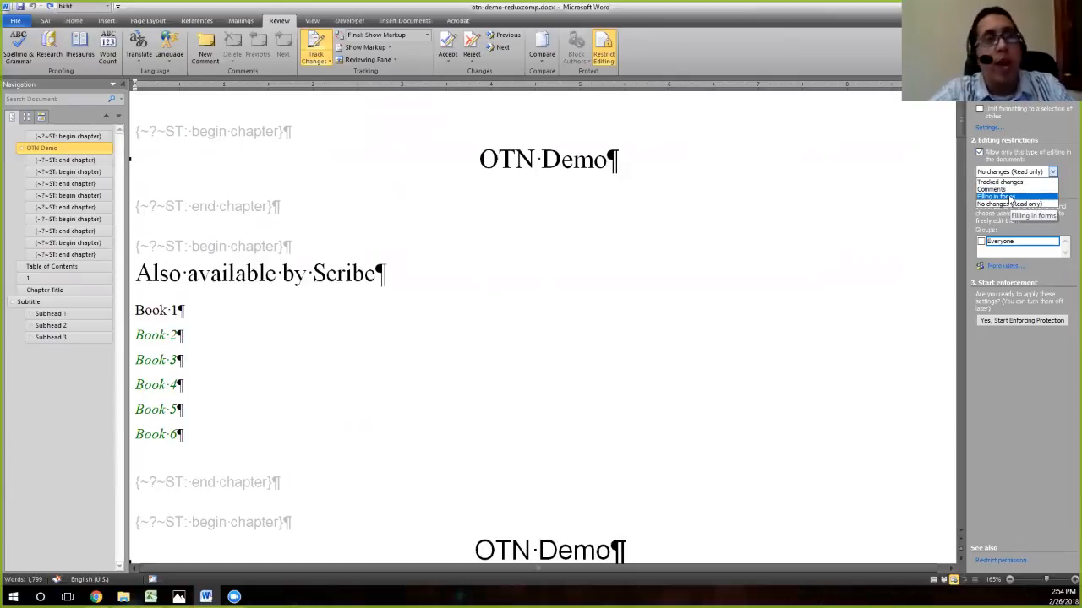
- Choose Tracked changes as the only allowed editing type
click(999, 182)
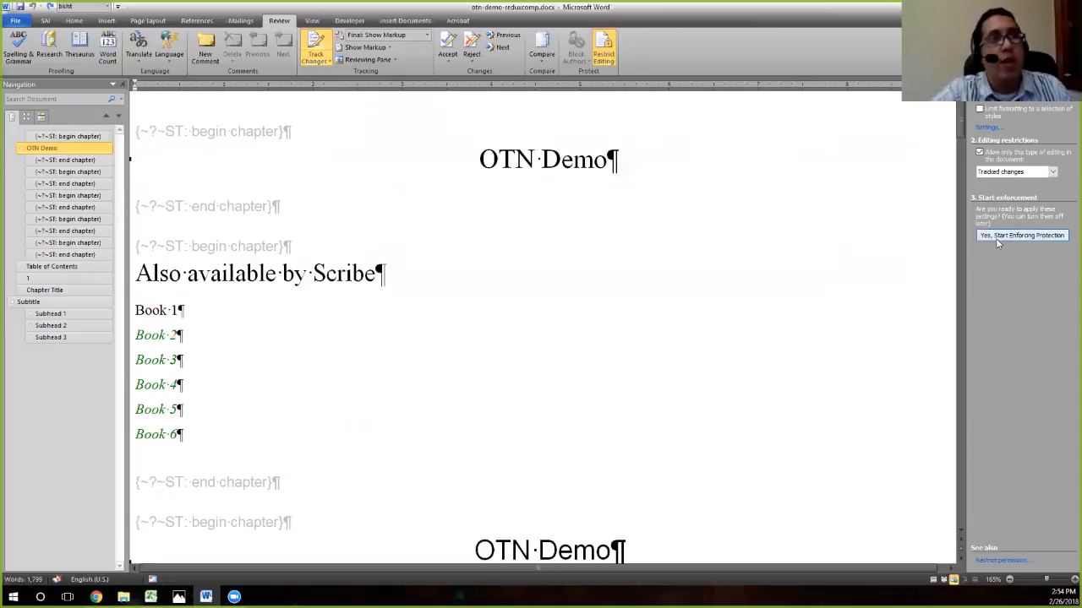
- Start enforcing protection with a password so all edits are tracked
click(1022, 235)
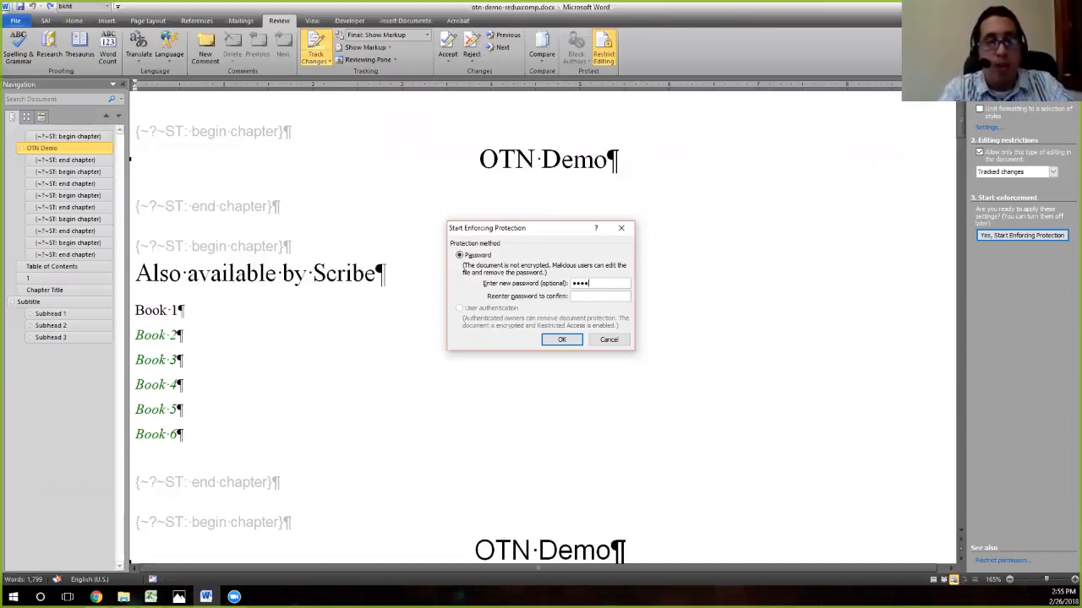
text(•••)
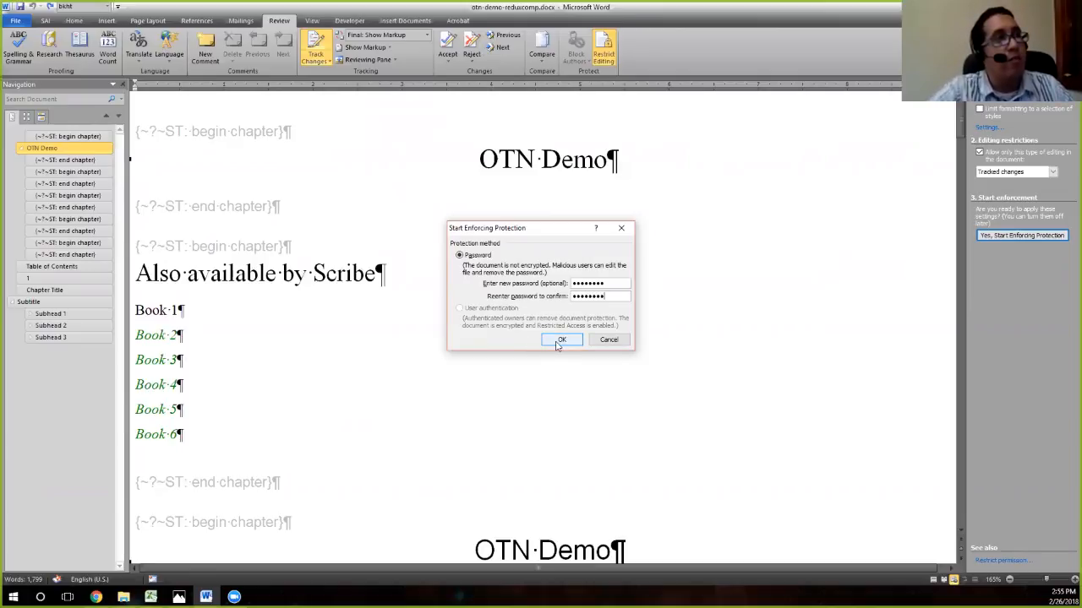
click(561, 340)
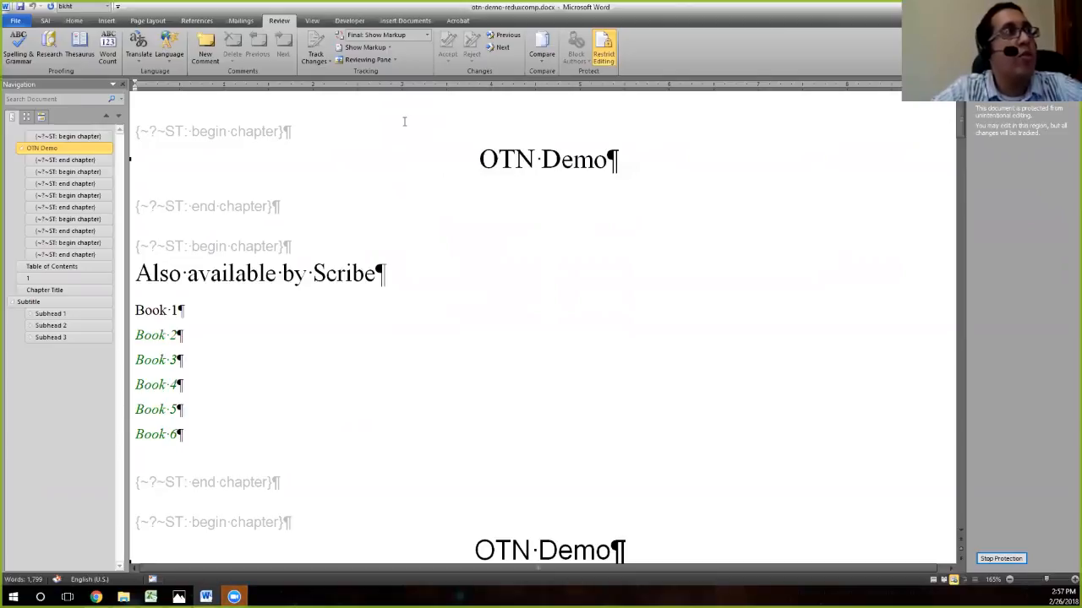
mouse_move(325, 47)
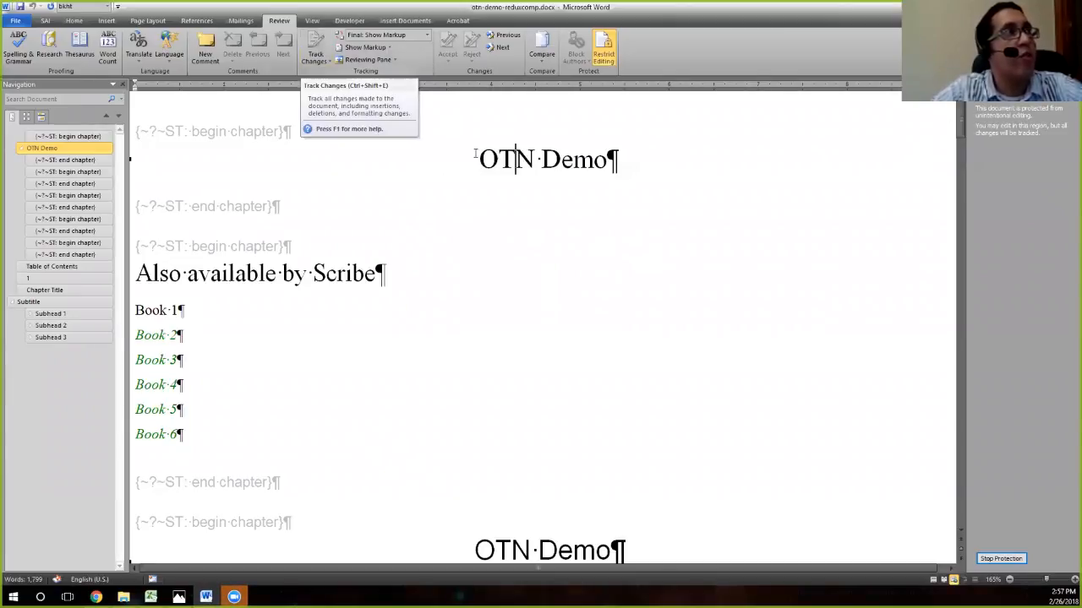
text(fdfd)
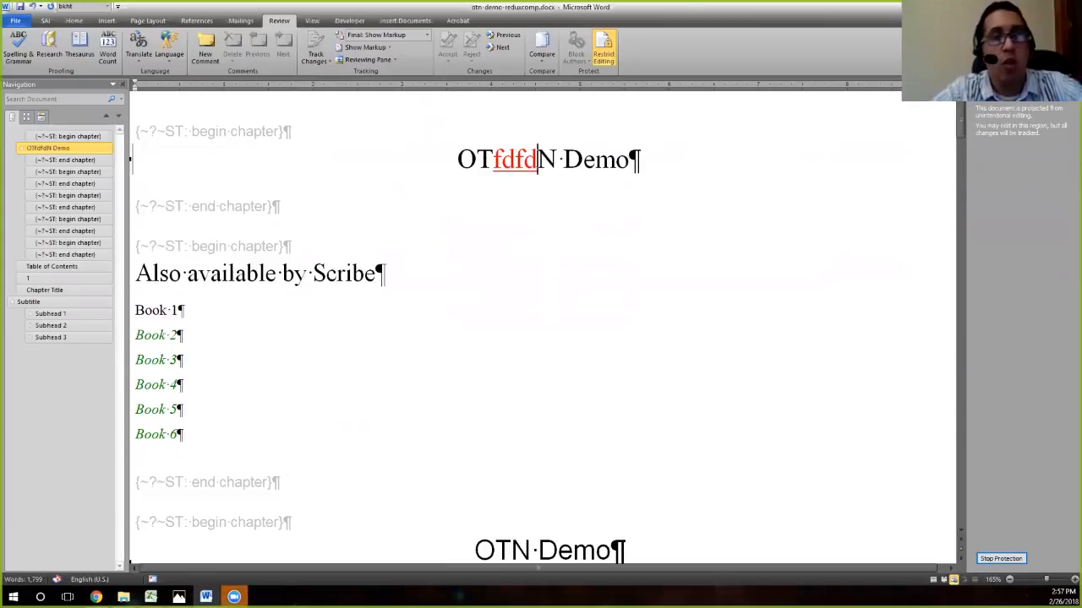
key(Backspace)
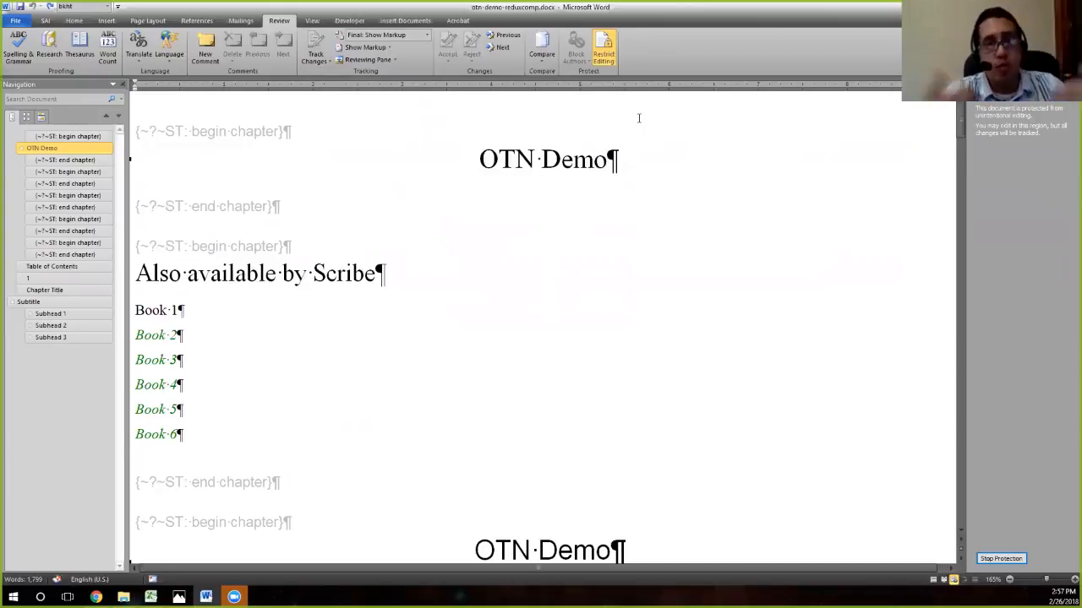
mouse_move(663, 277)
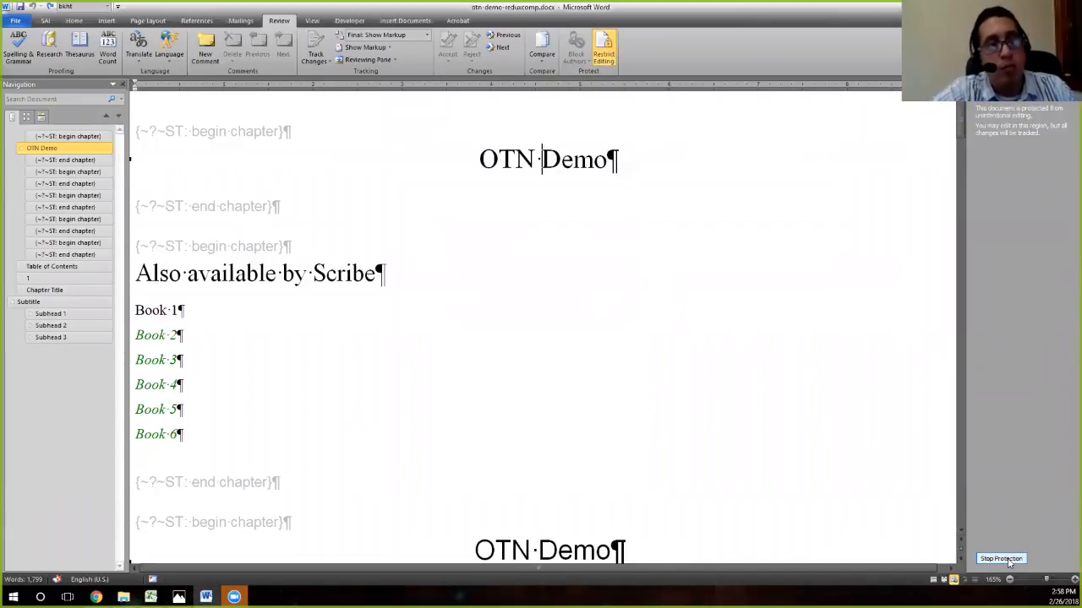
- Stop protection with the password and return the cursor to the manuscript
click(1003, 559)
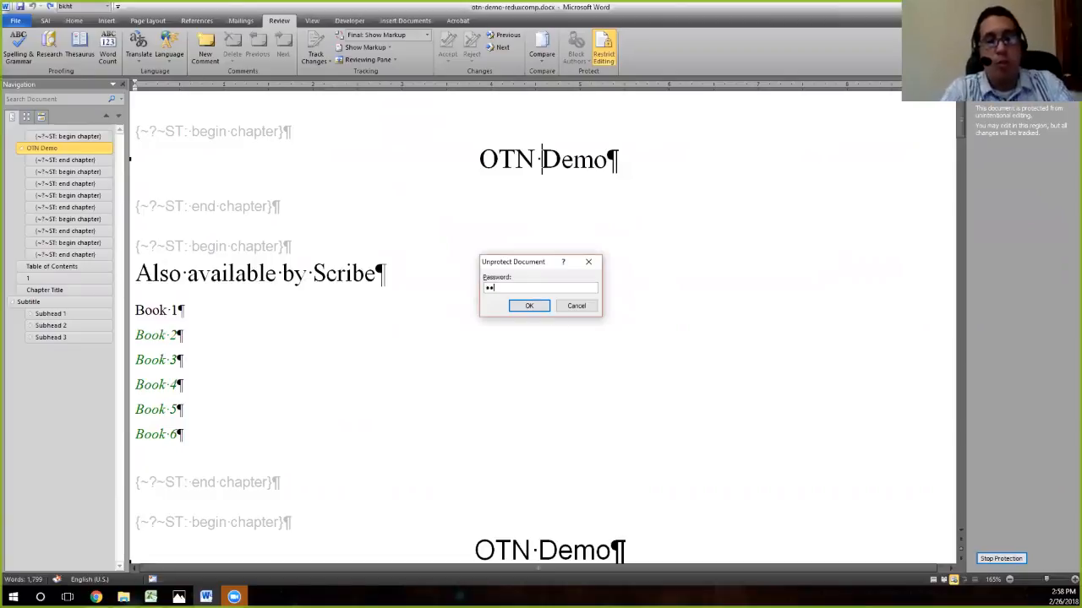
click(529, 305)
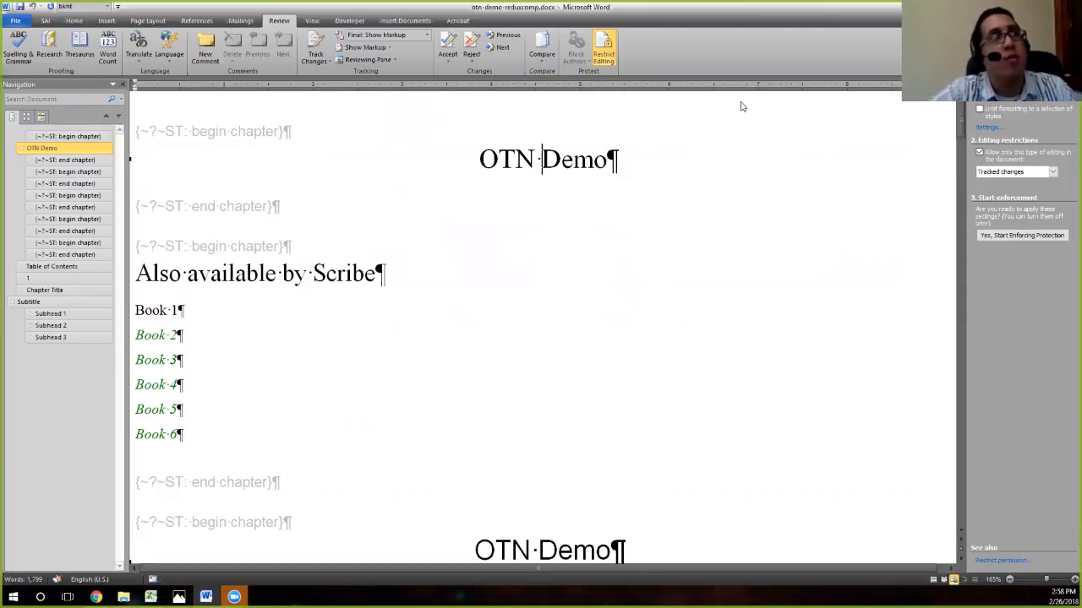
mouse_move(317, 43)
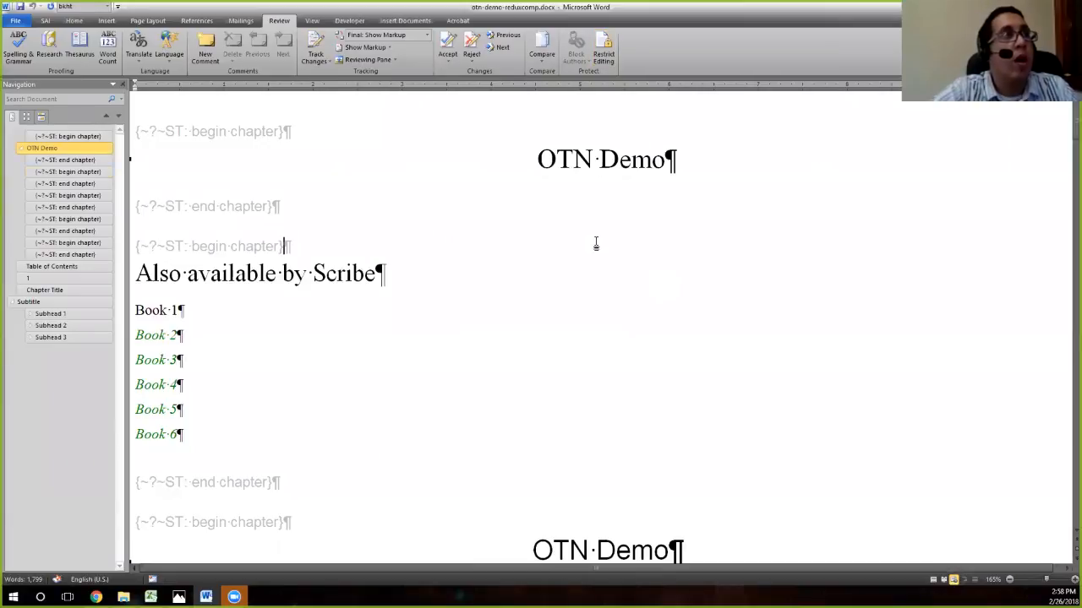
click(73, 172)
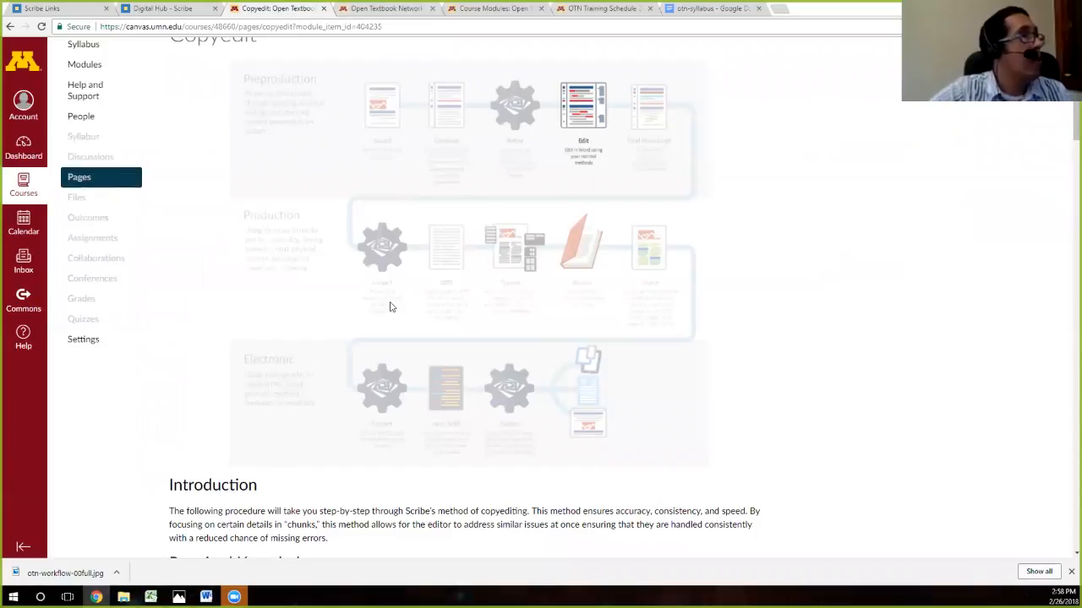
- Scroll the Copyedit page down to the Body Text, Spell Check, Comments and Stylesheet sections
scroll(down, 3)
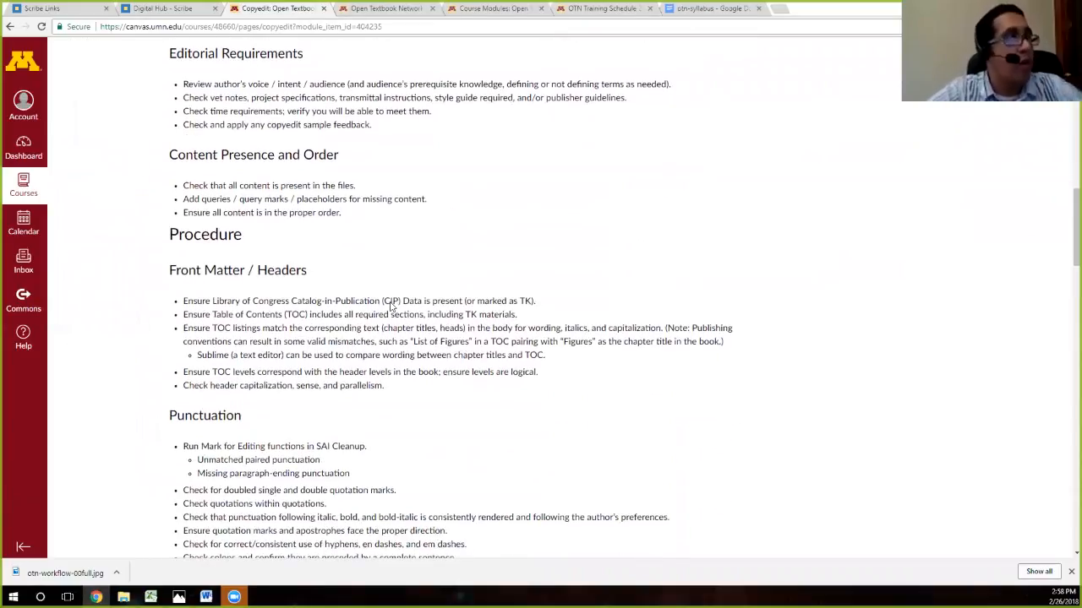
scroll(down, 3)
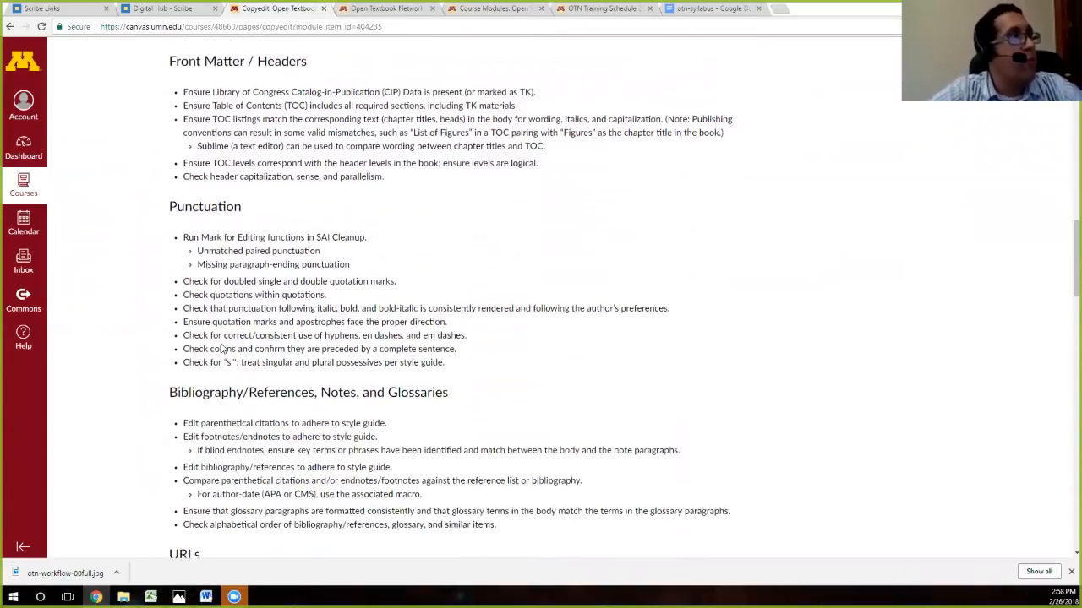
scroll(down, 3)
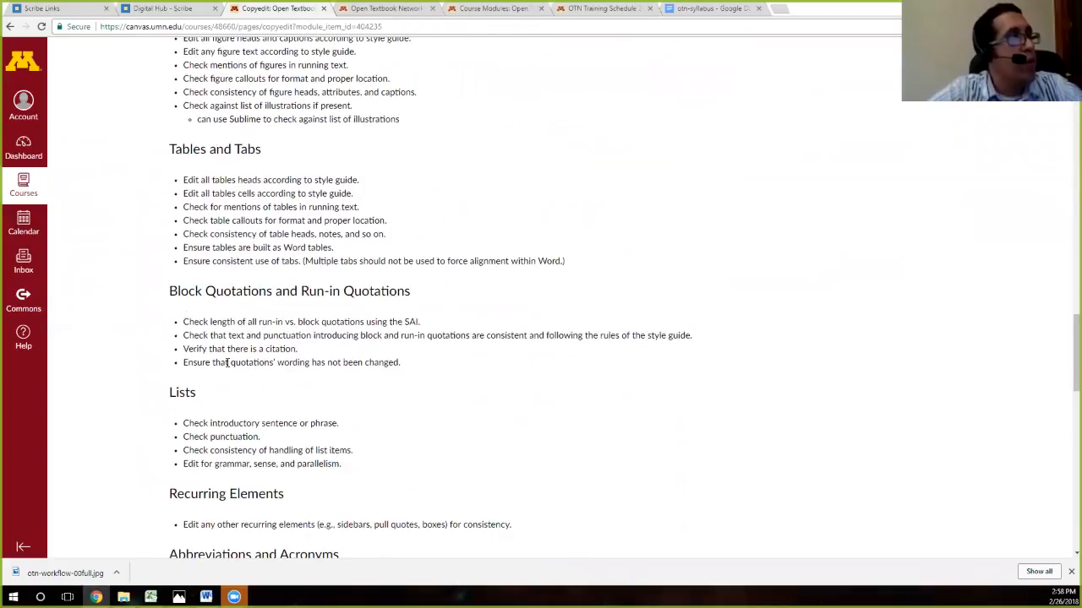
scroll(down, 3)
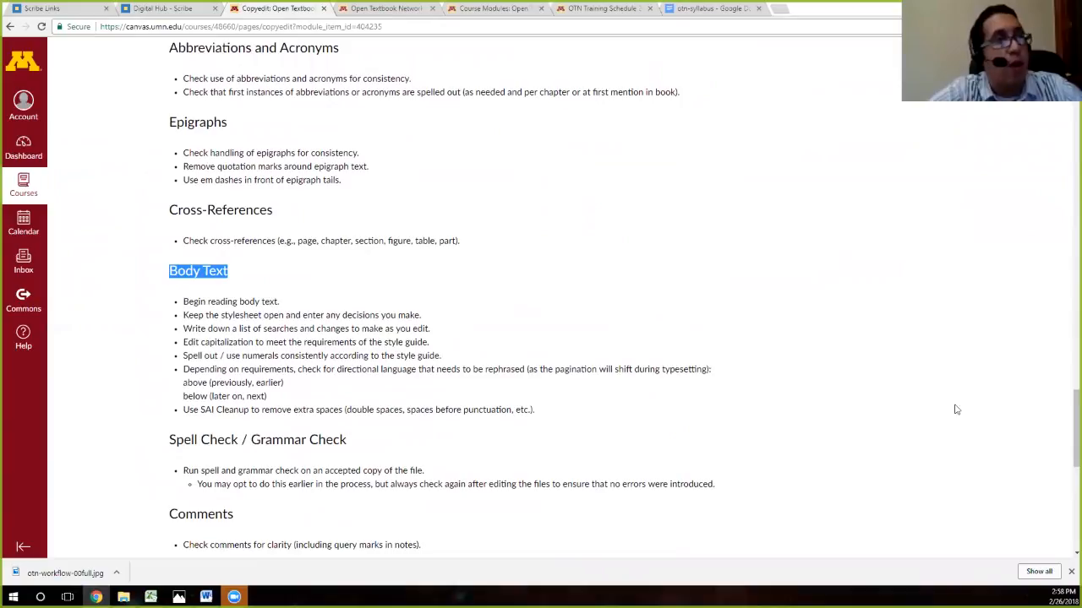
scroll(down, 3)
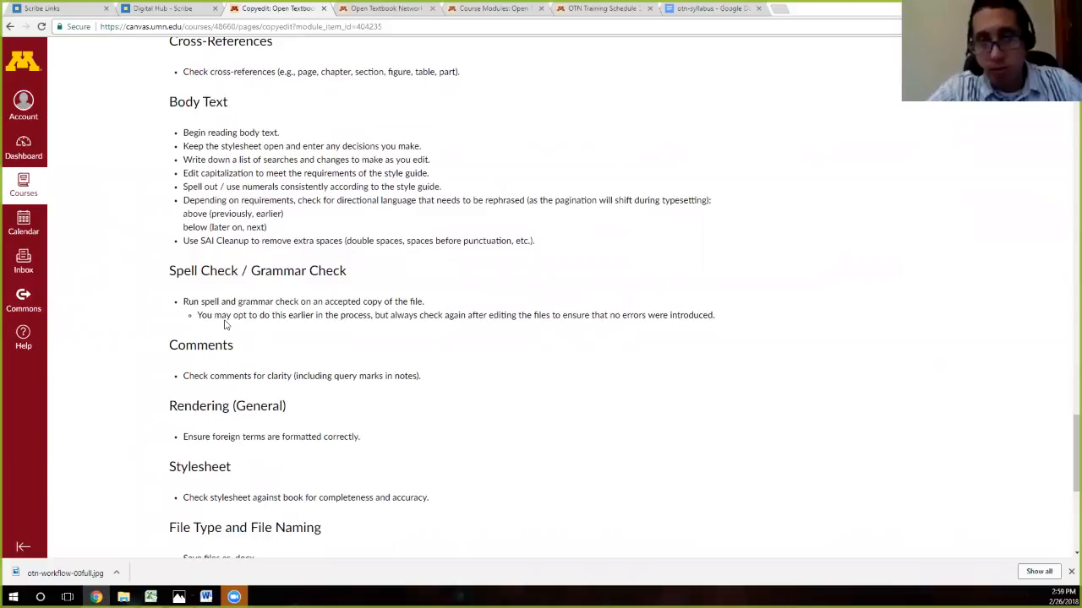
scroll(down, 3)
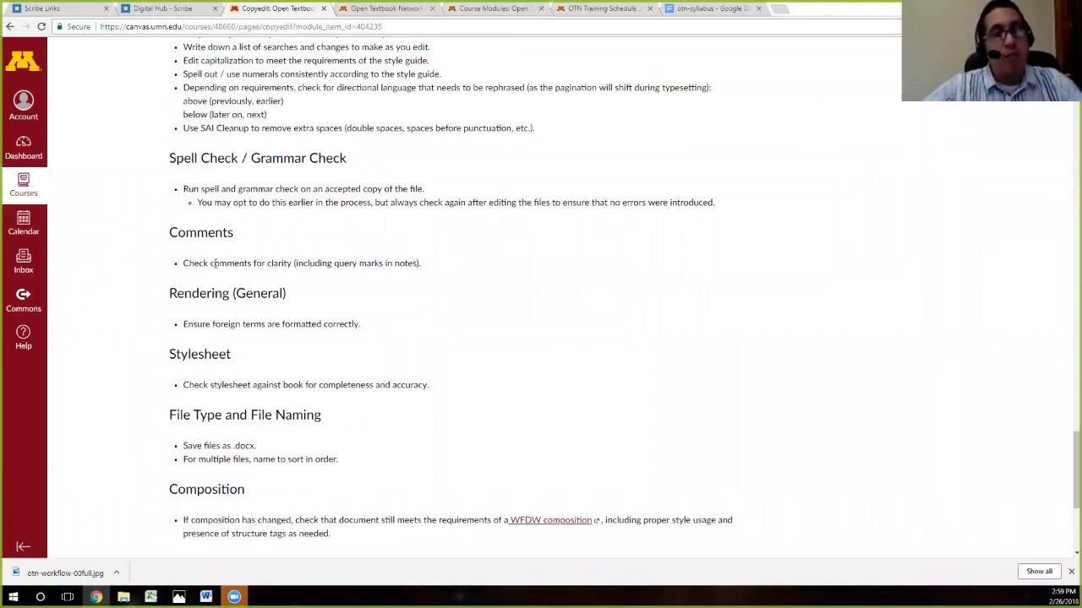
mouse_move(632, 466)
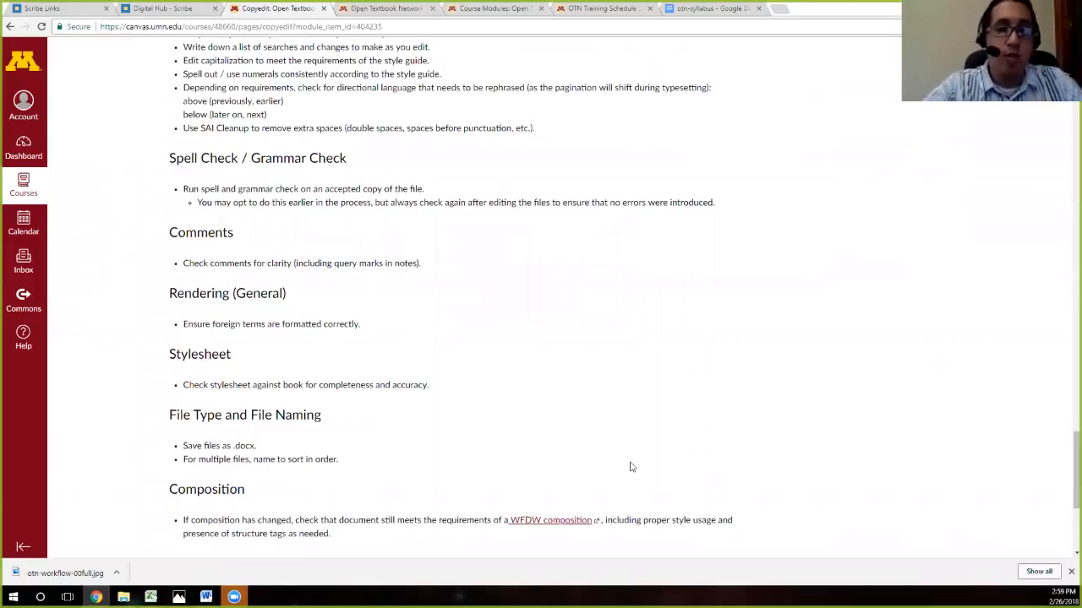
mouse_move(749, 472)
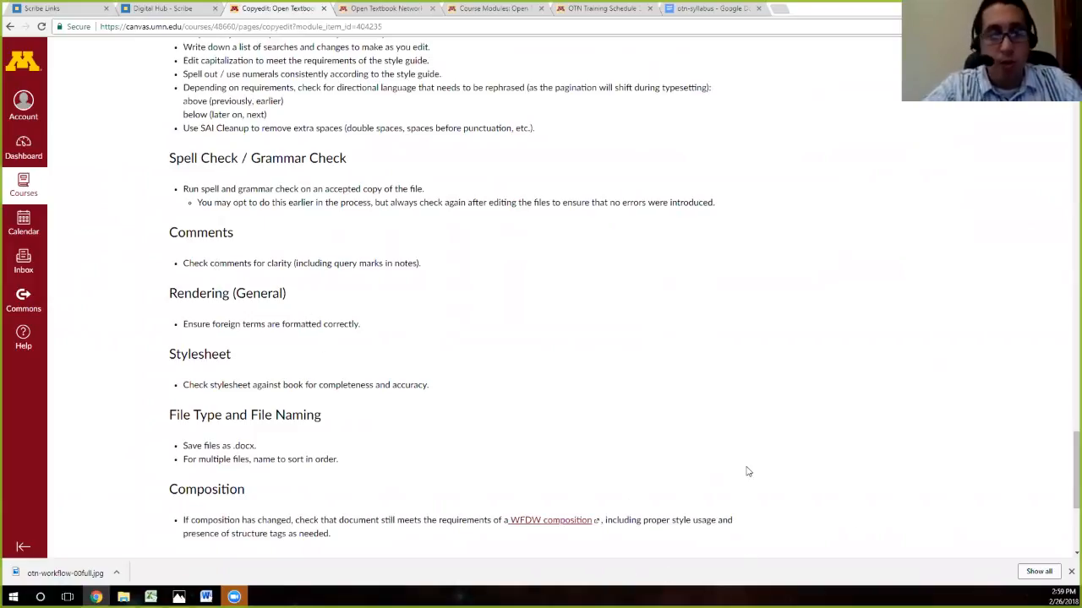
scroll(down, 3)
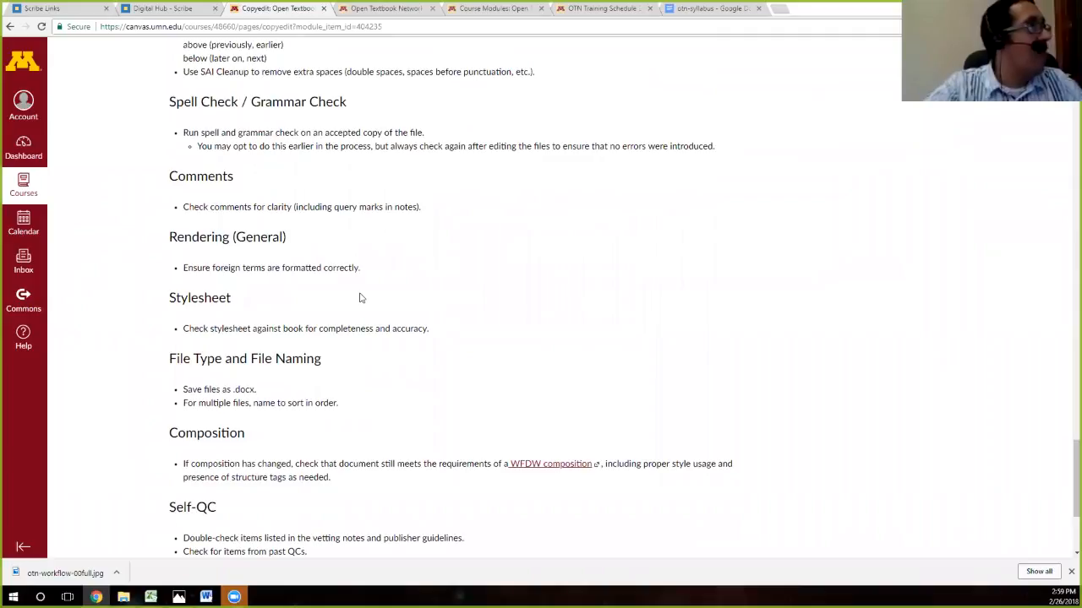
scroll(down, 3)
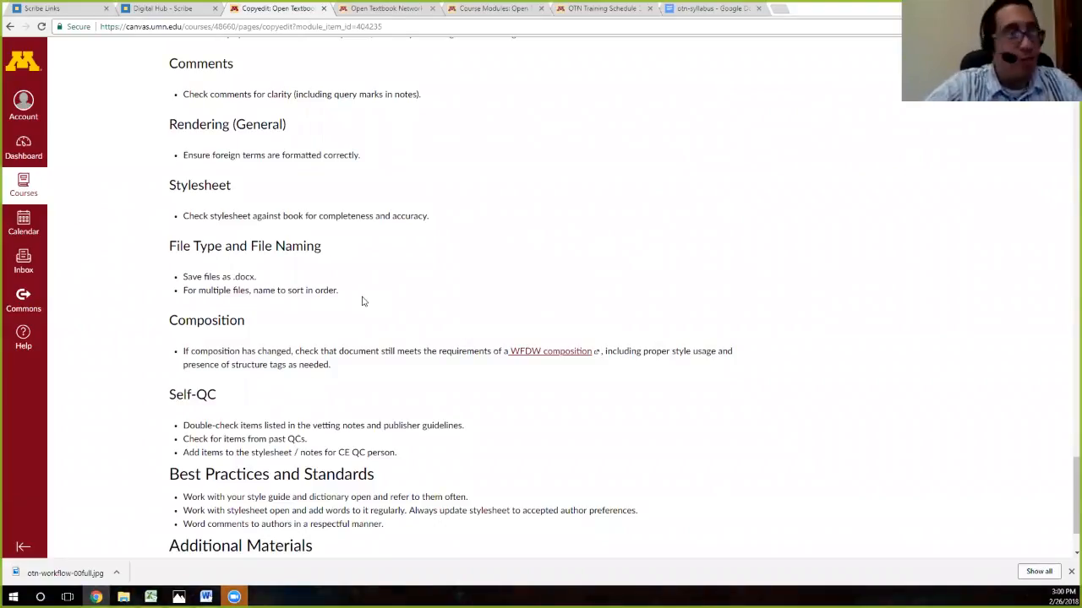
scroll(down, 3)
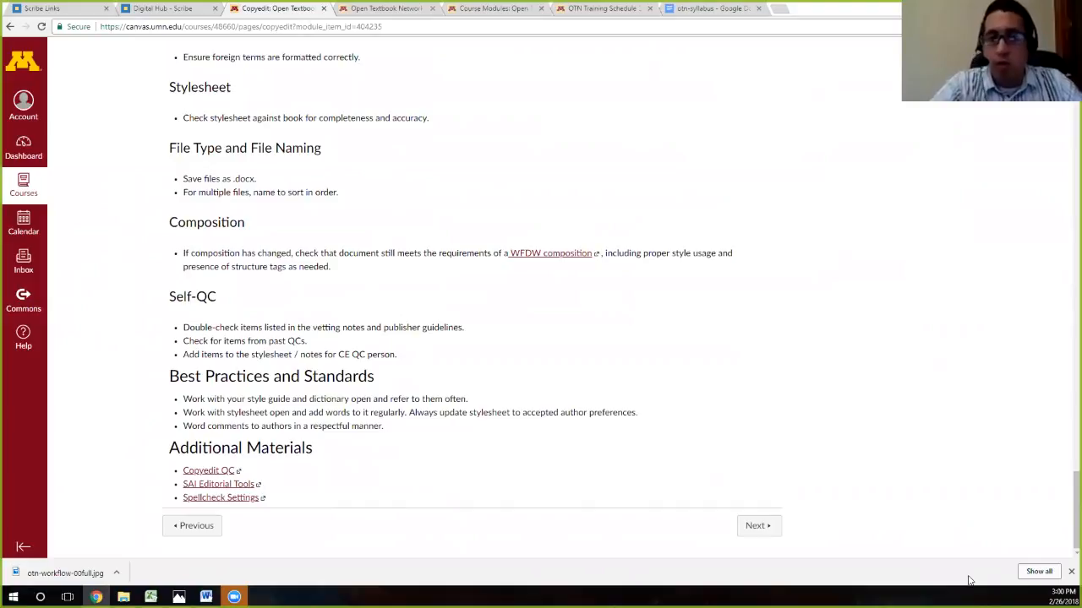
mouse_move(989, 590)
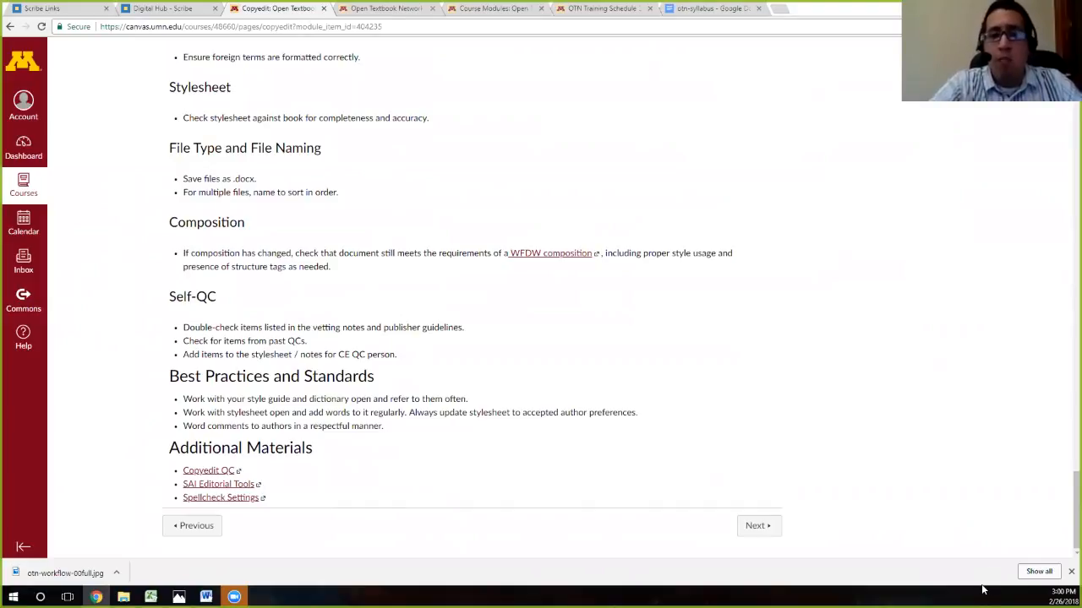